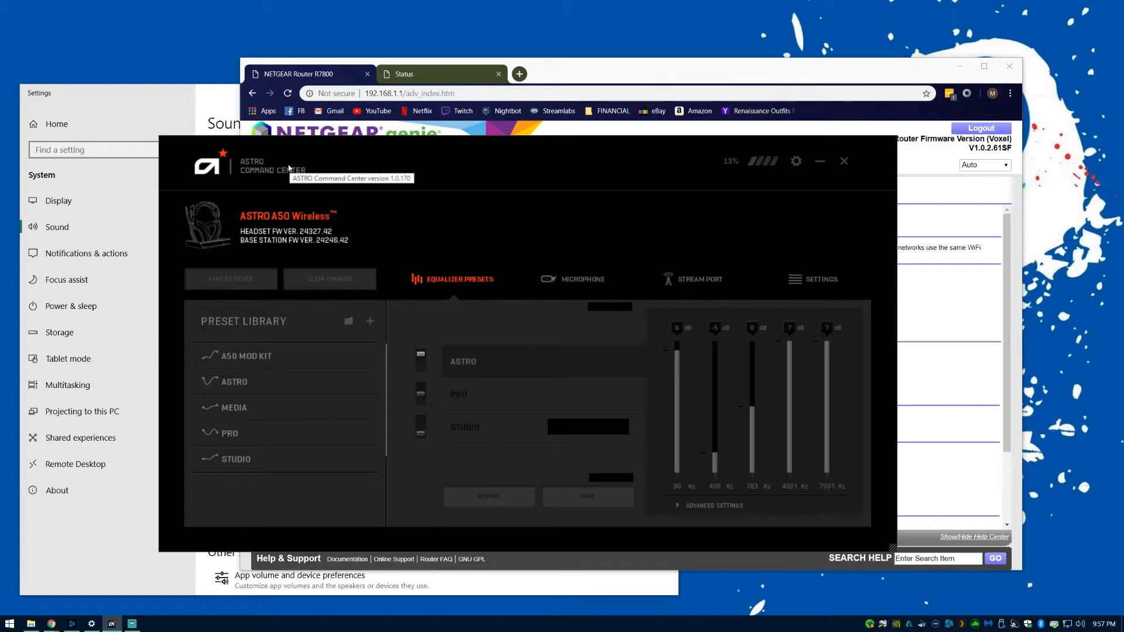
pyautogui.moveTo(318, 123)
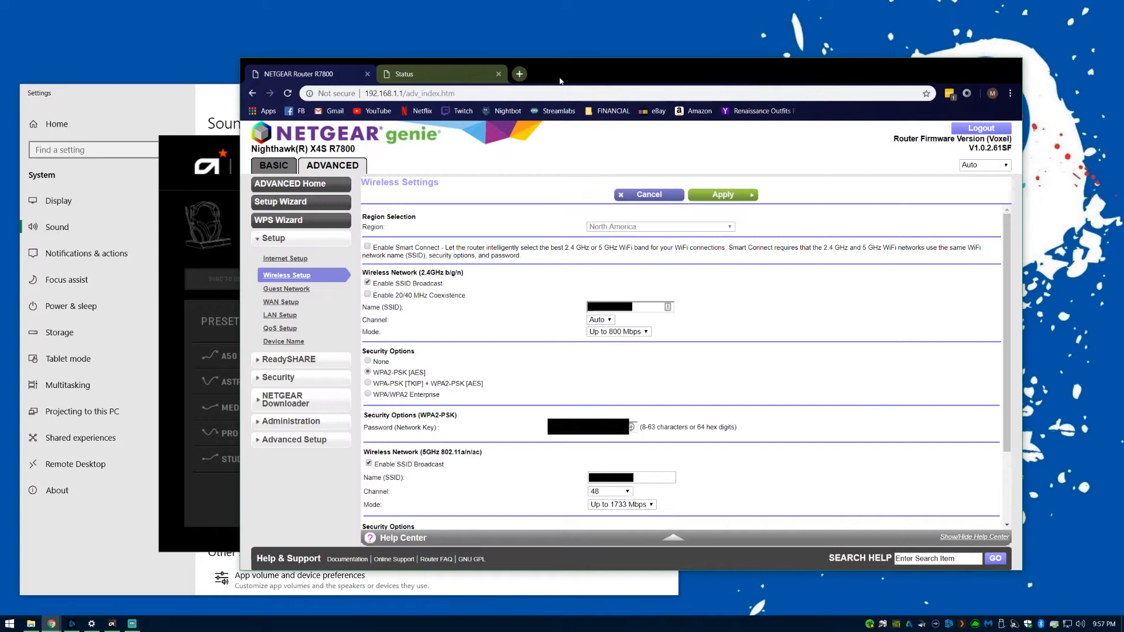
# Step: Review the 5 GHz channel list under Wireless Setup and keep channel 48 selected
pyautogui.click(609, 491)
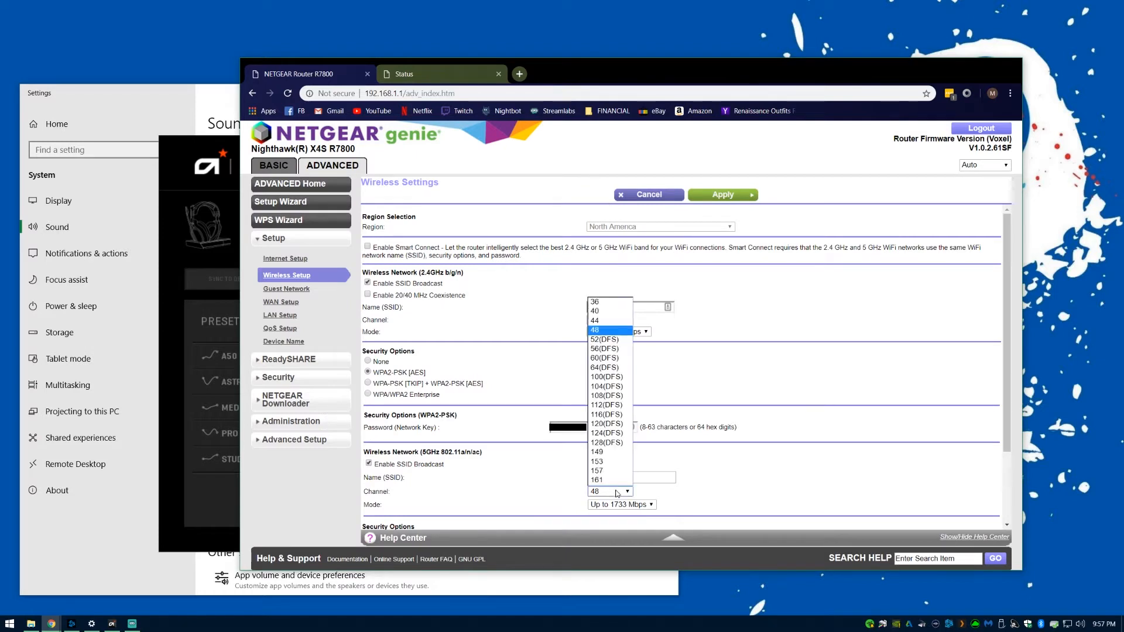
pyautogui.moveTo(609, 452)
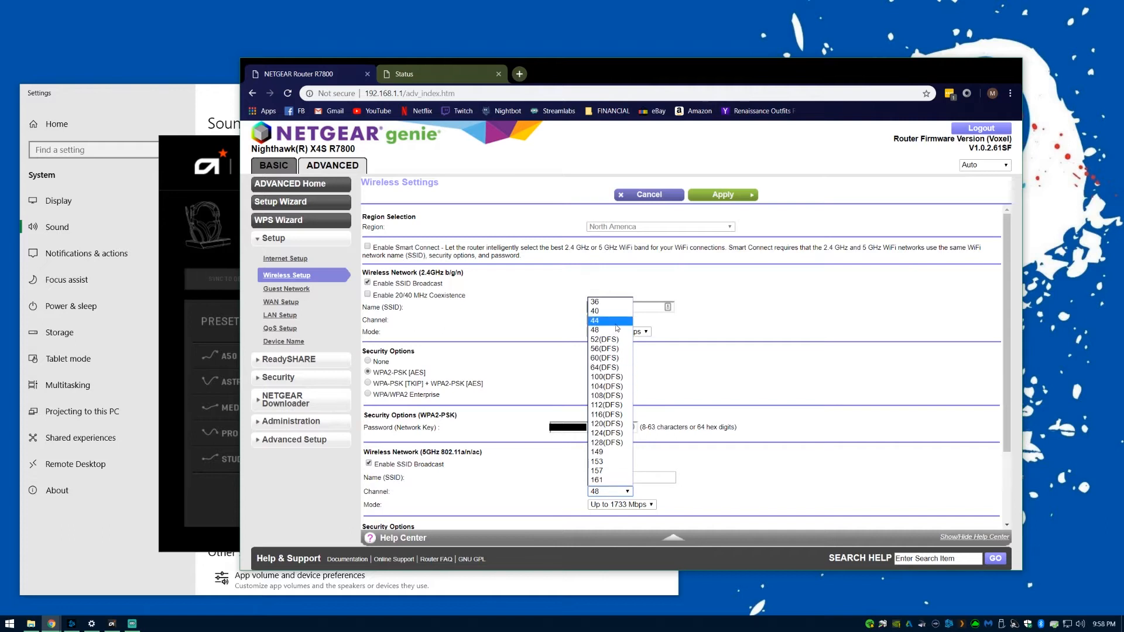
pyautogui.moveTo(598, 470)
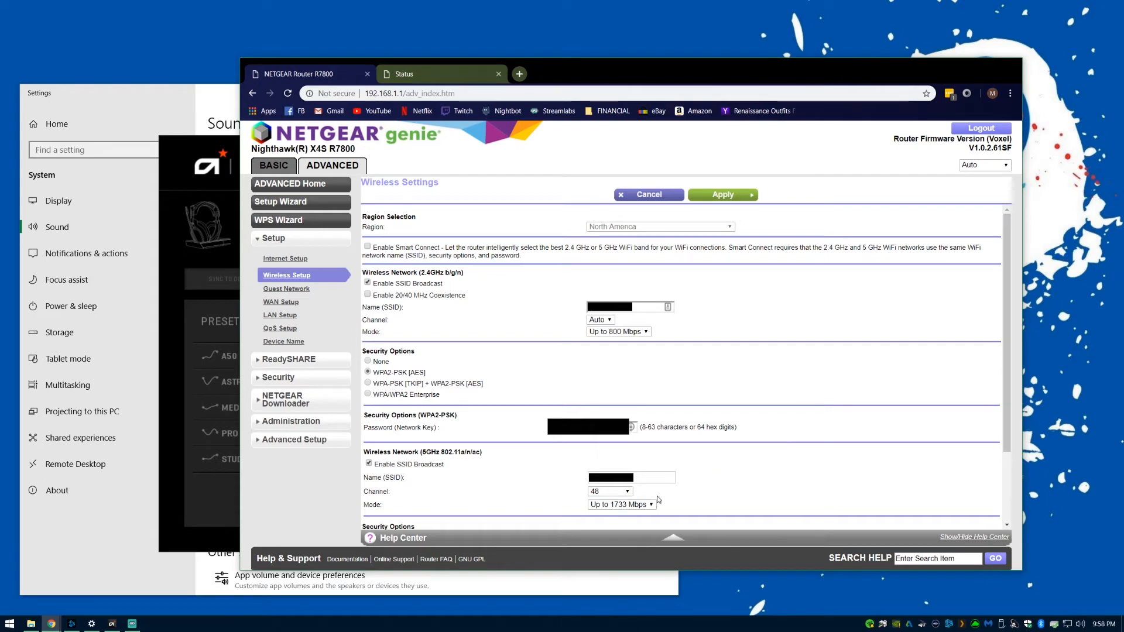
pyautogui.moveTo(701, 507)
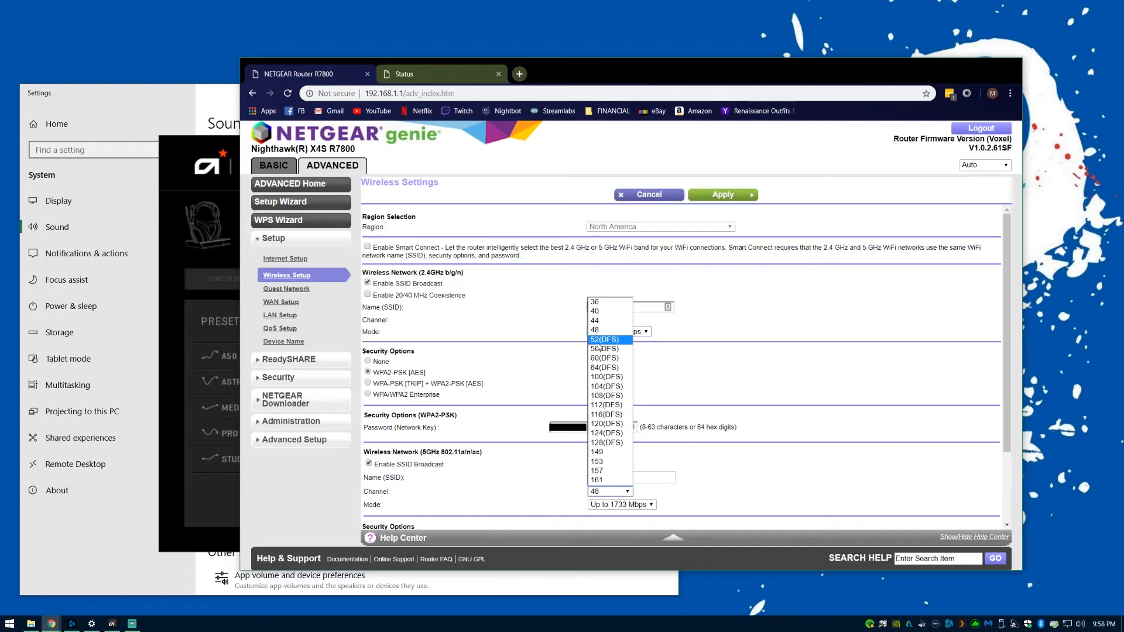
pyautogui.click(599, 320)
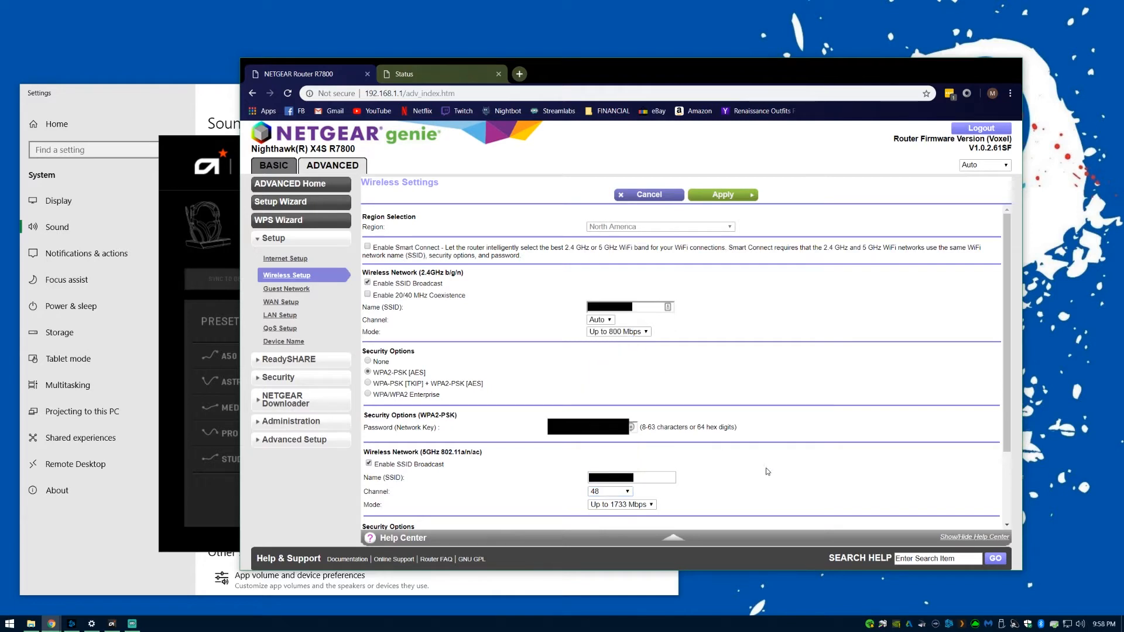
pyautogui.moveTo(704, 465)
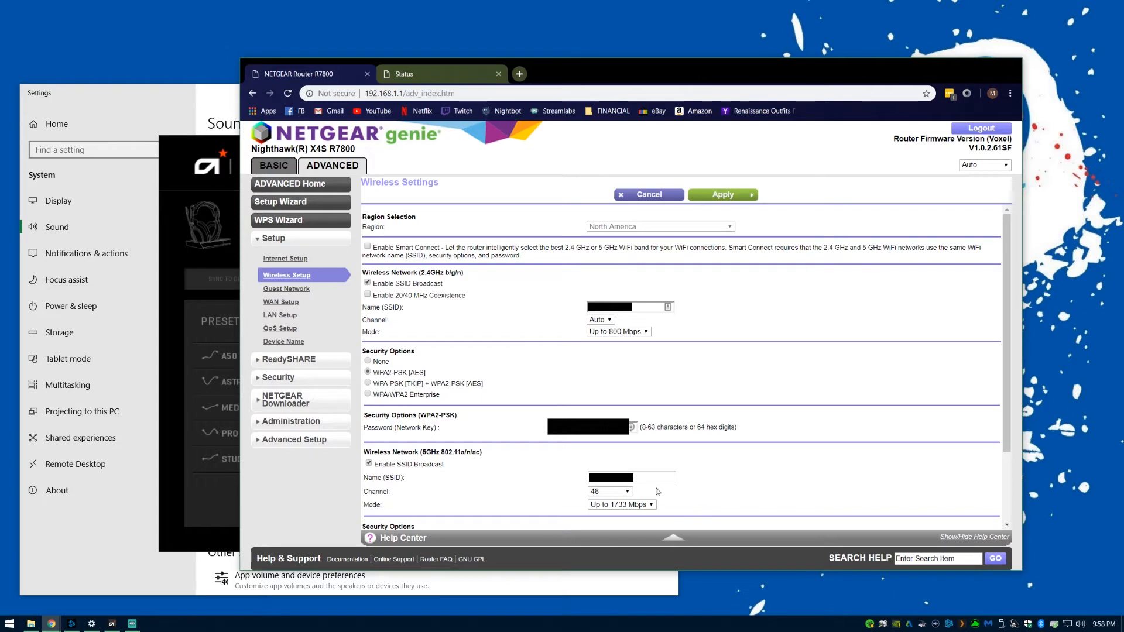
pyautogui.moveTo(601, 469)
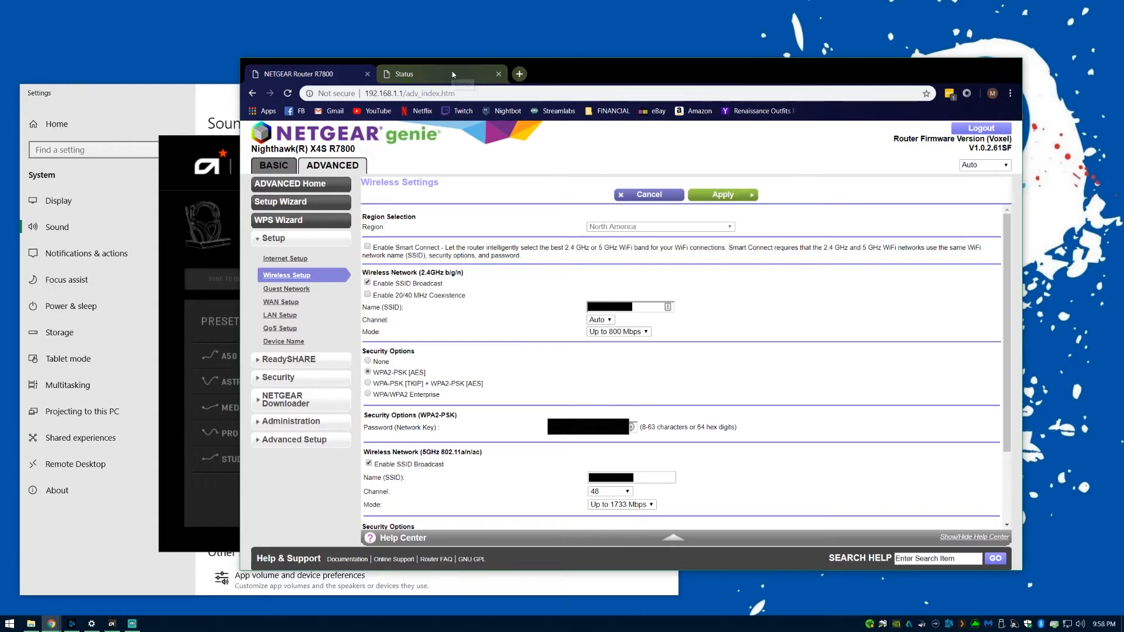
pyautogui.moveTo(433, 79)
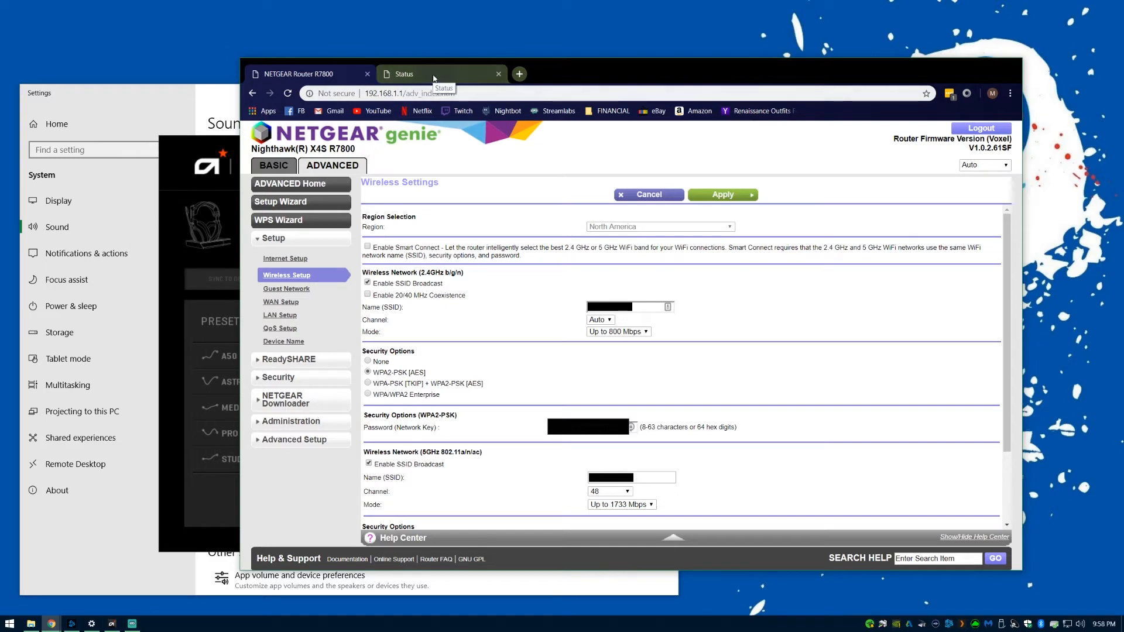
# Step: Check the extender Status page's 5 GHz connection to the existing network reports channel 48
pyautogui.click(404, 73)
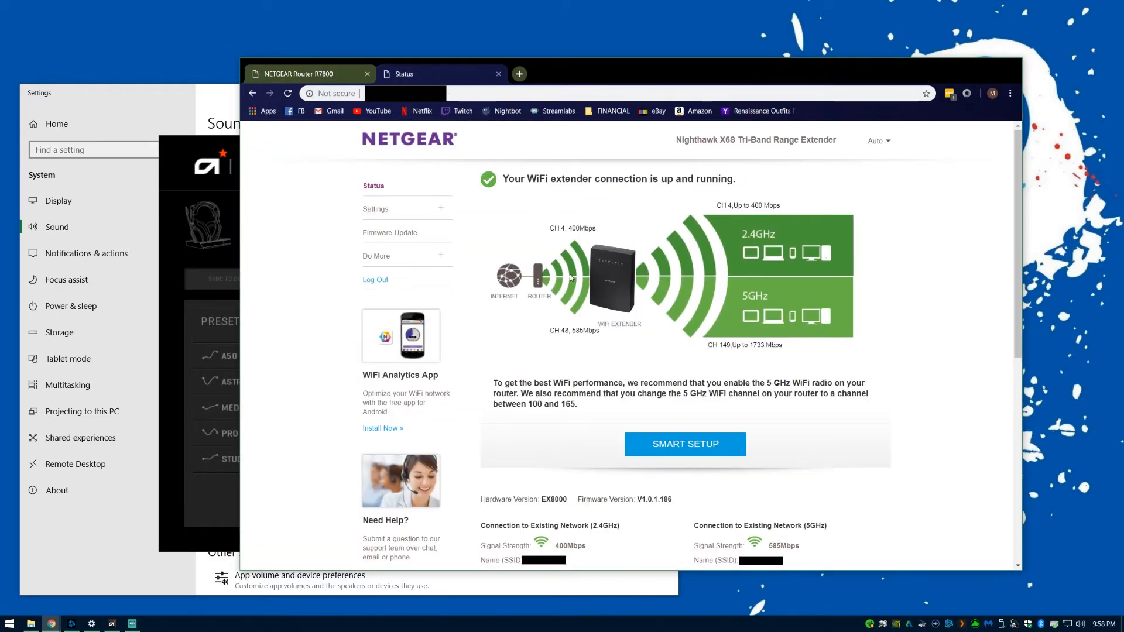
pyautogui.scroll(-3)
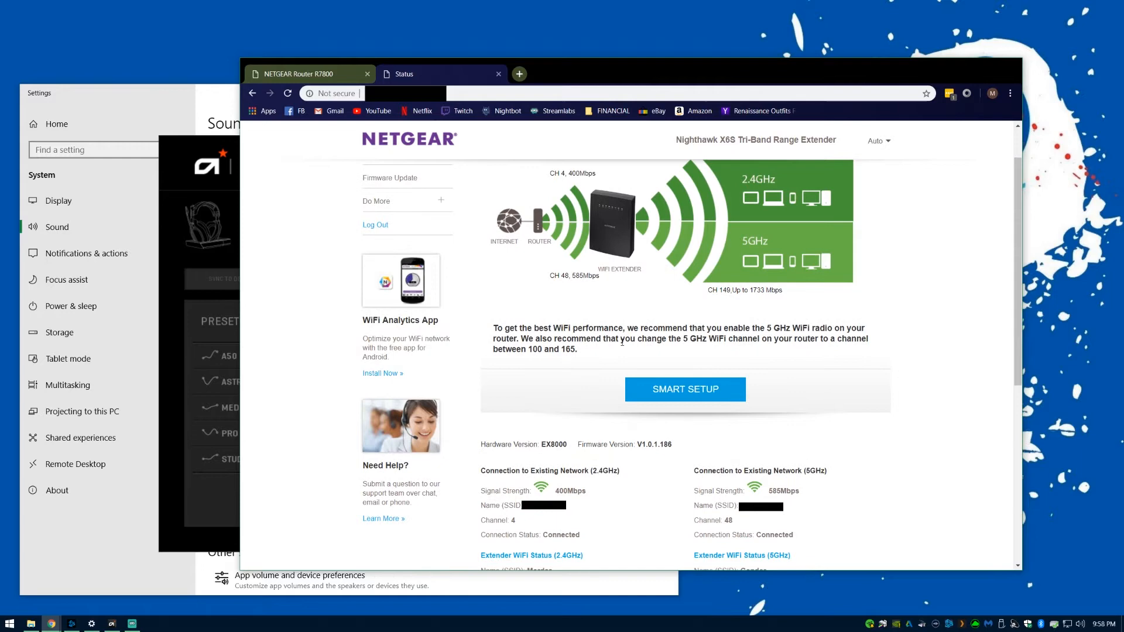
pyautogui.scroll(-3)
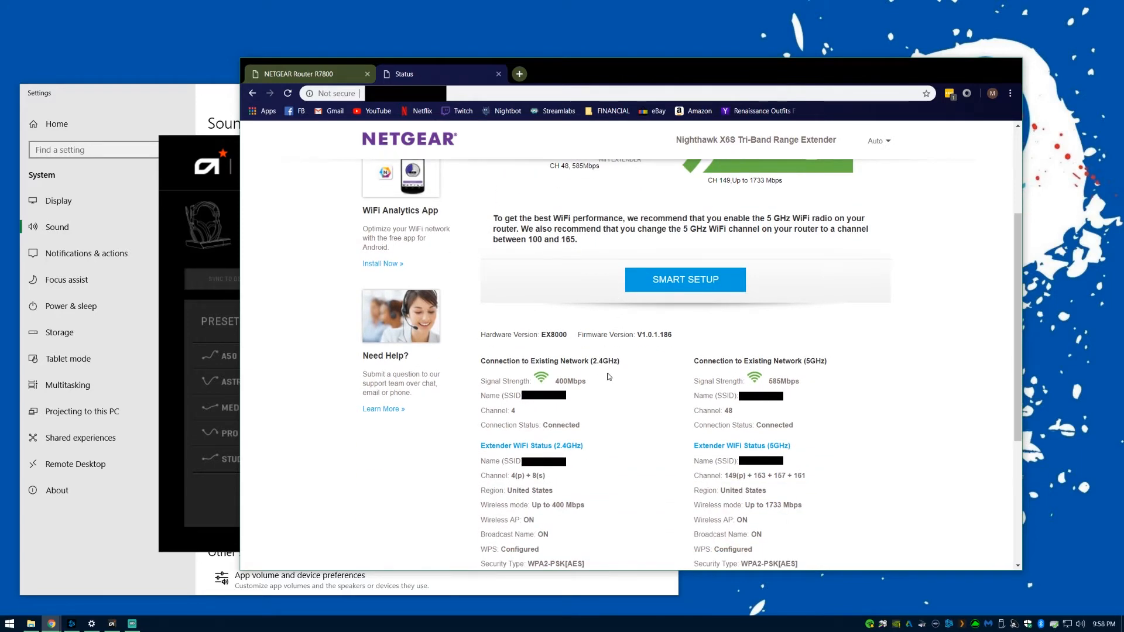
pyautogui.moveTo(599, 376)
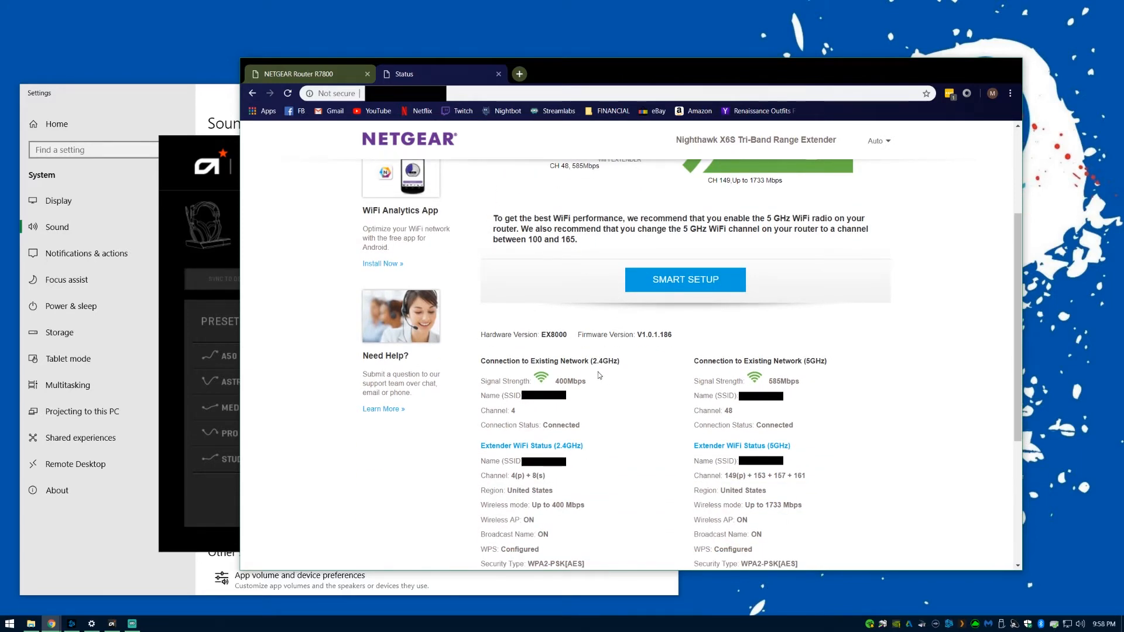
pyautogui.scroll(-3)
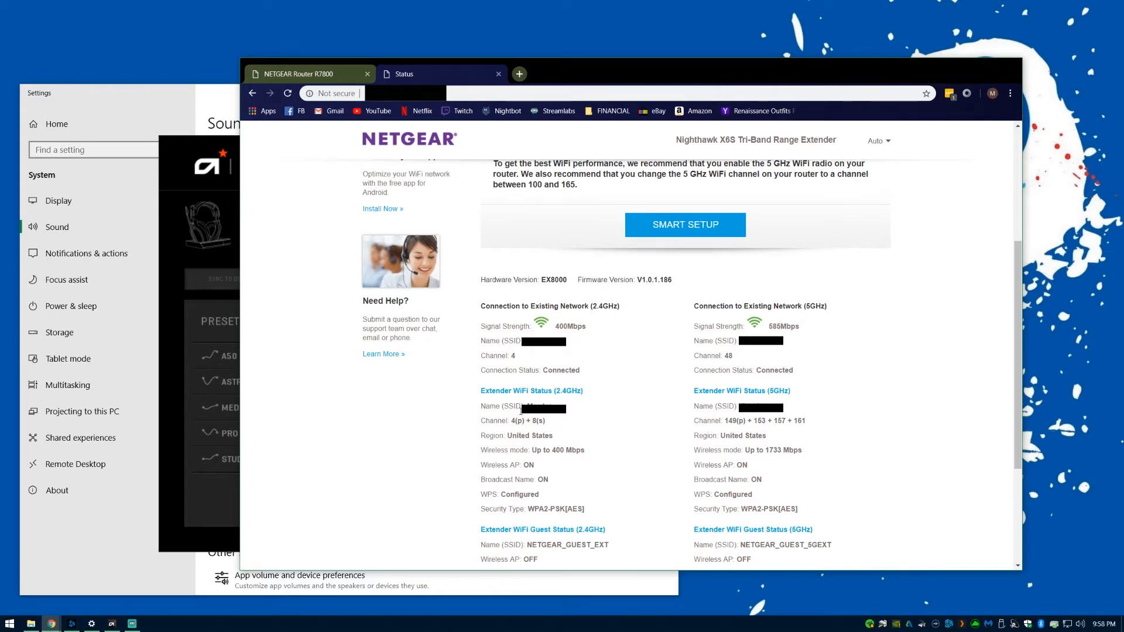
pyautogui.moveTo(626, 416)
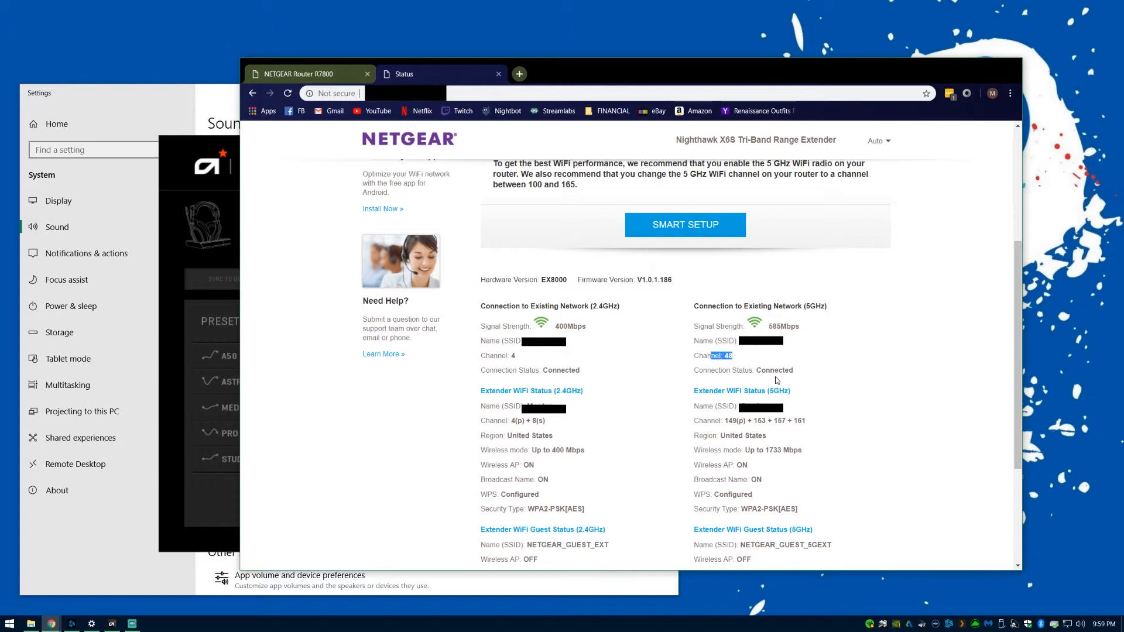
pyautogui.scroll(-3)
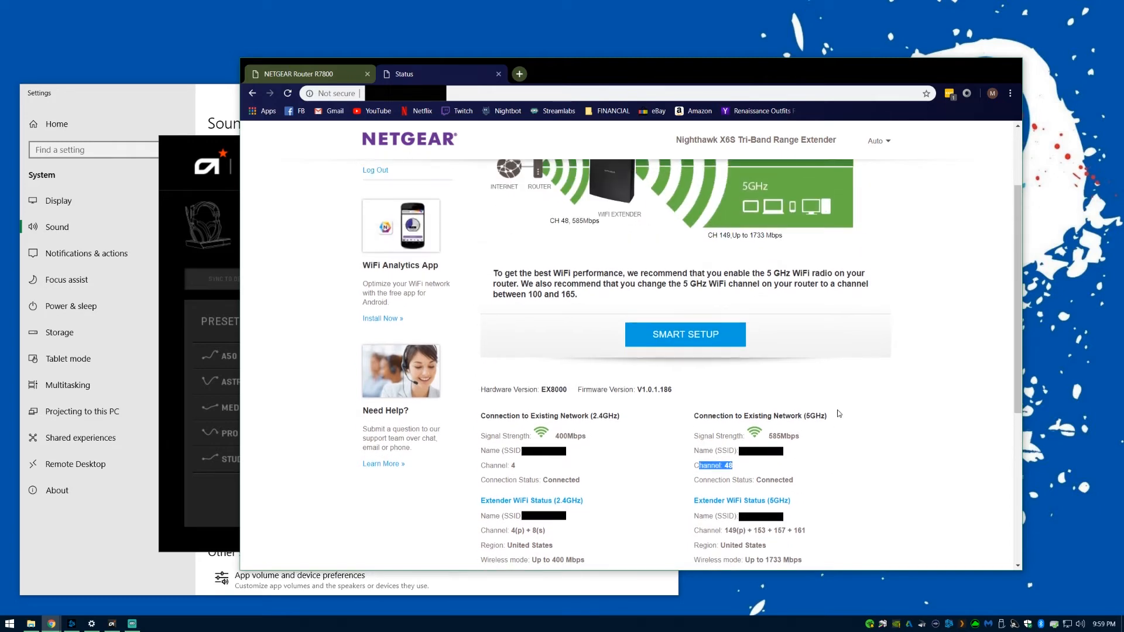
pyautogui.scroll(-3)
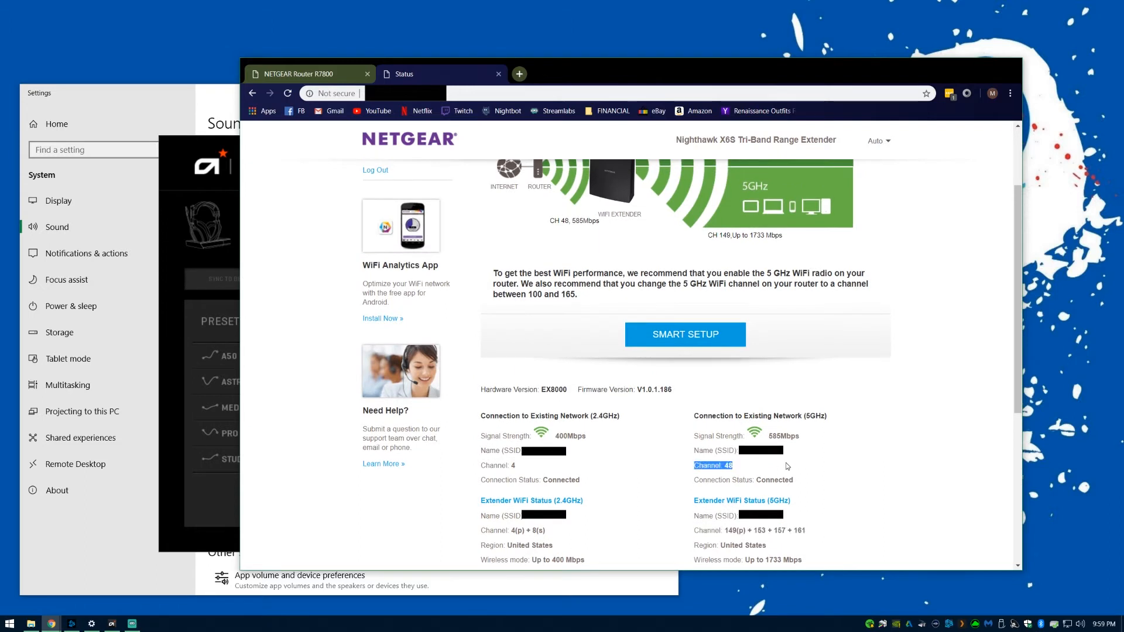
pyautogui.moveTo(818, 479)
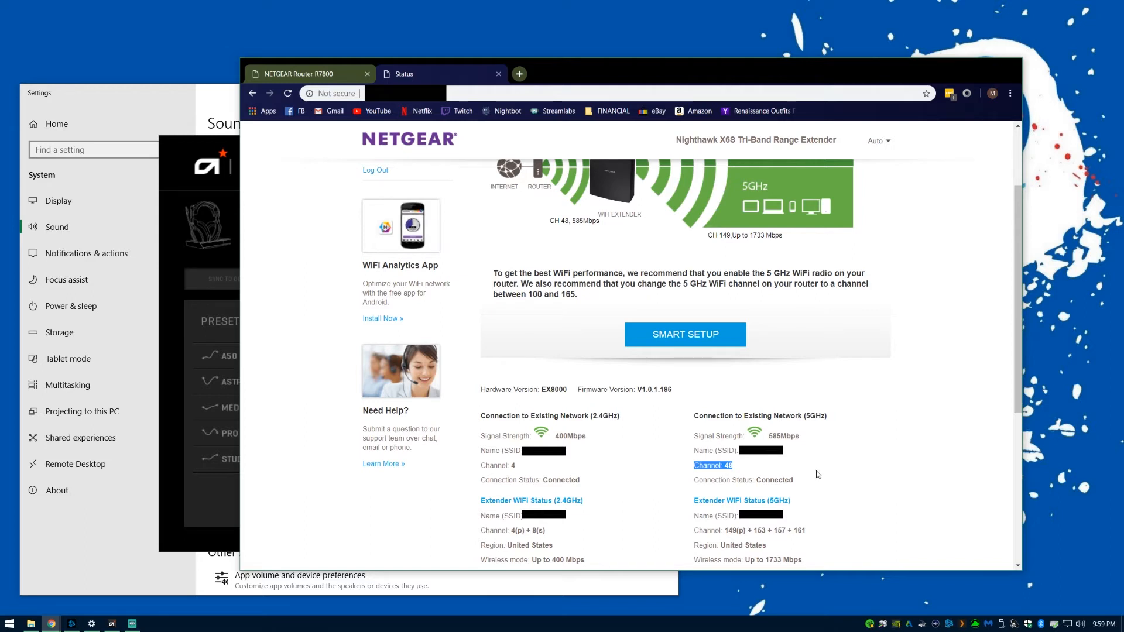
pyautogui.scroll(-3)
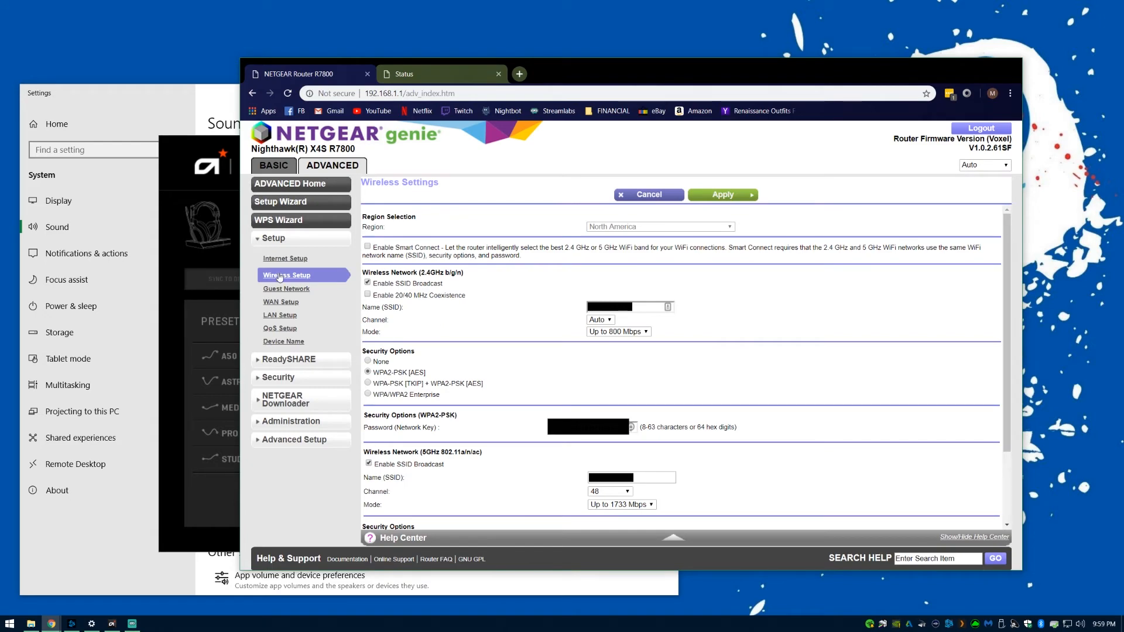
# Step: Choose channel 48 for the router's 5 GHz wireless network
pyautogui.scroll(-3)
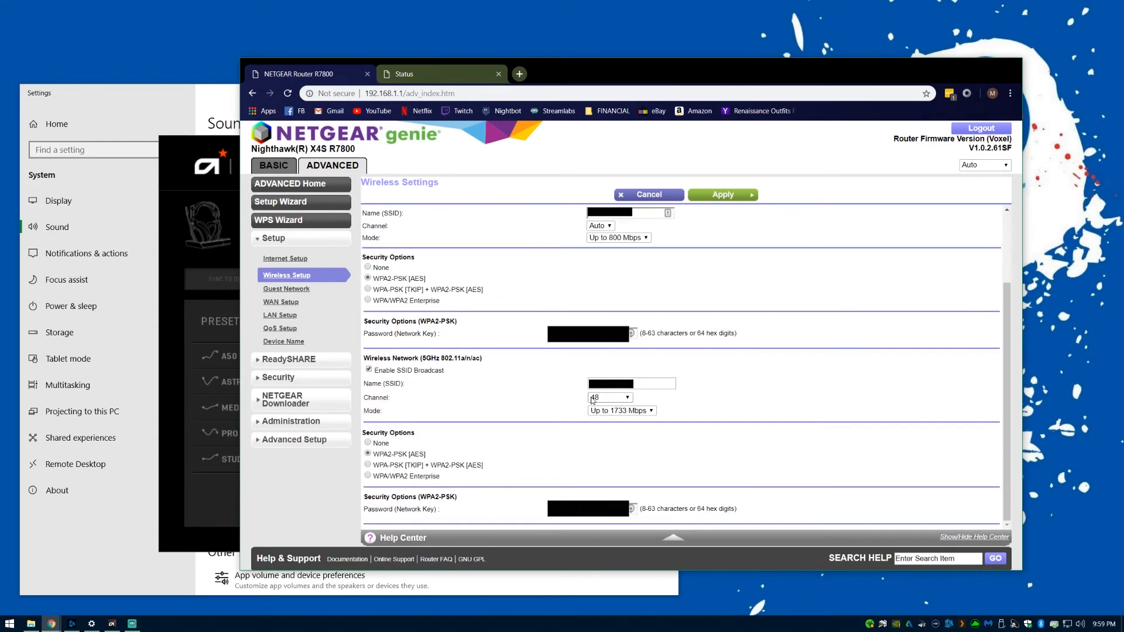
pyautogui.click(609, 397)
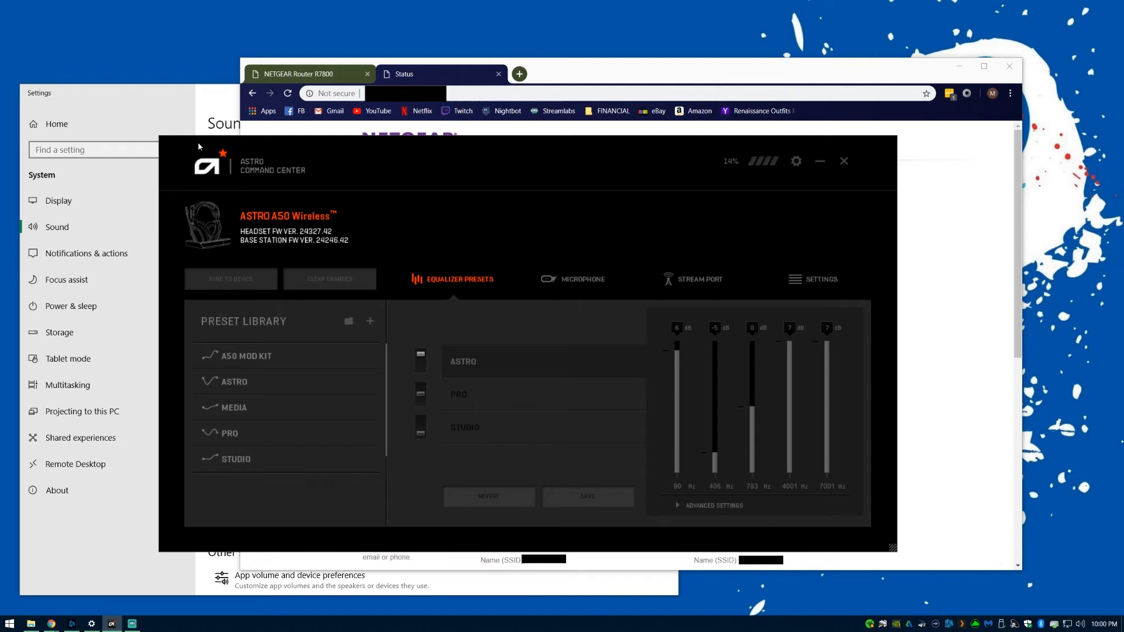
pyautogui.moveTo(366, 153)
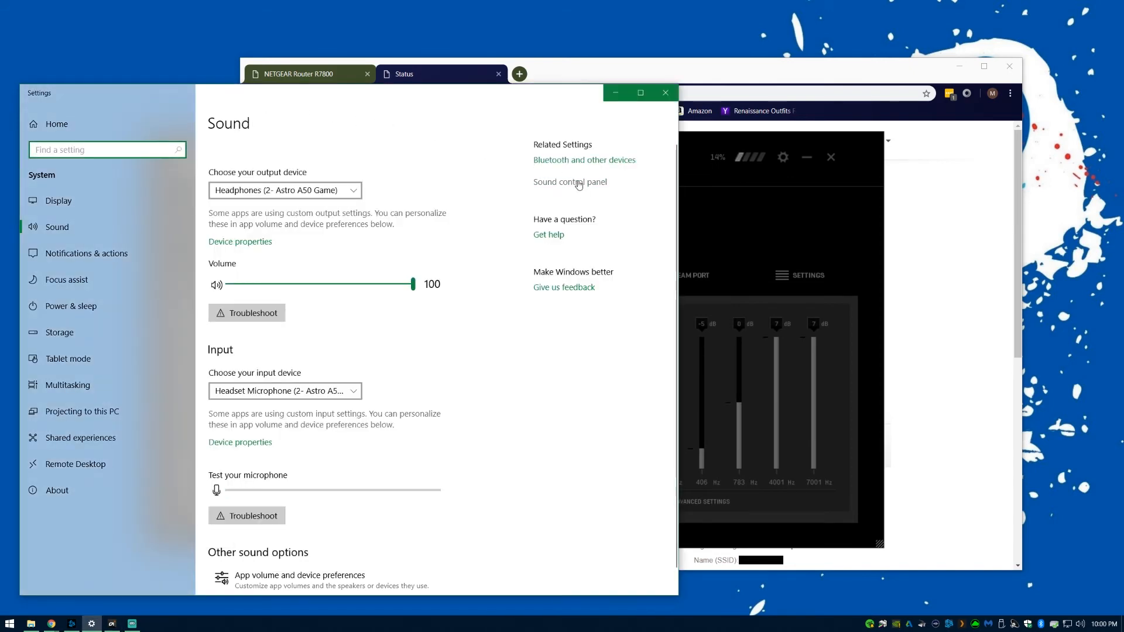
# Step: Confirm in the Sound panel's Recording devices that listening to the Headset Microphone is off, then cancel out
pyautogui.click(569, 182)
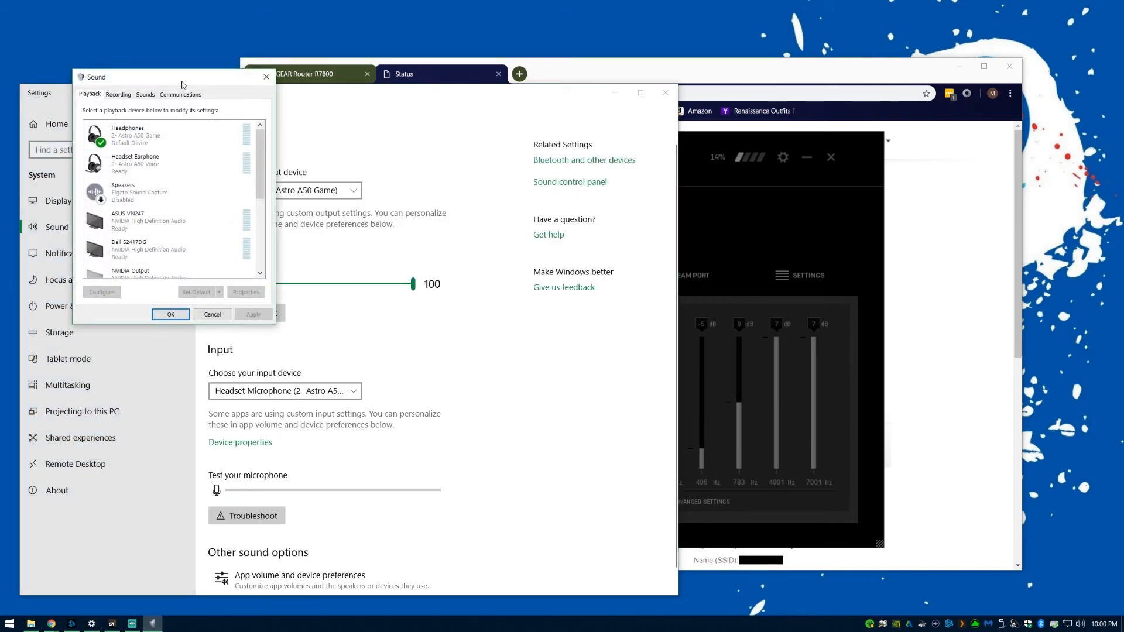
pyautogui.moveTo(176, 77); pyautogui.dragTo(437, 154)
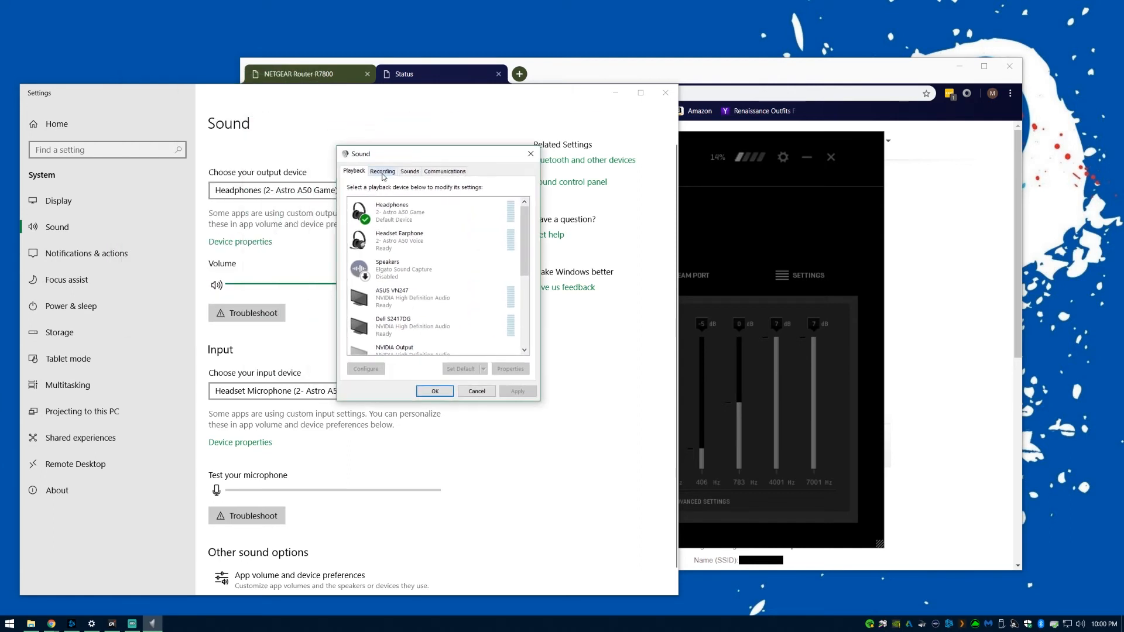
pyautogui.click(382, 171)
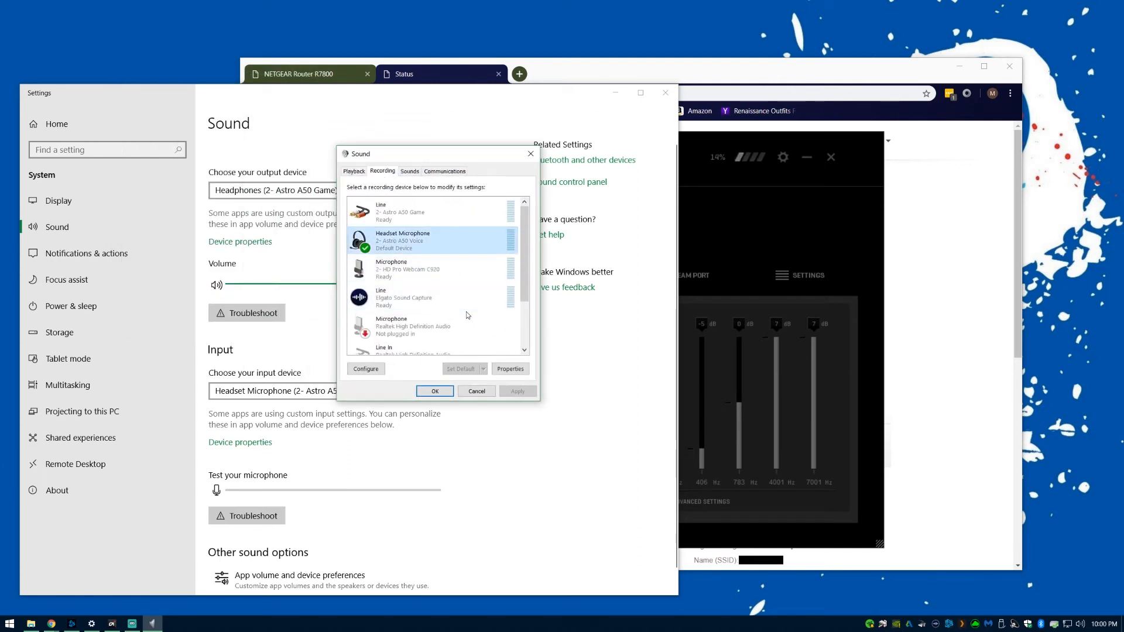
pyautogui.click(510, 369)
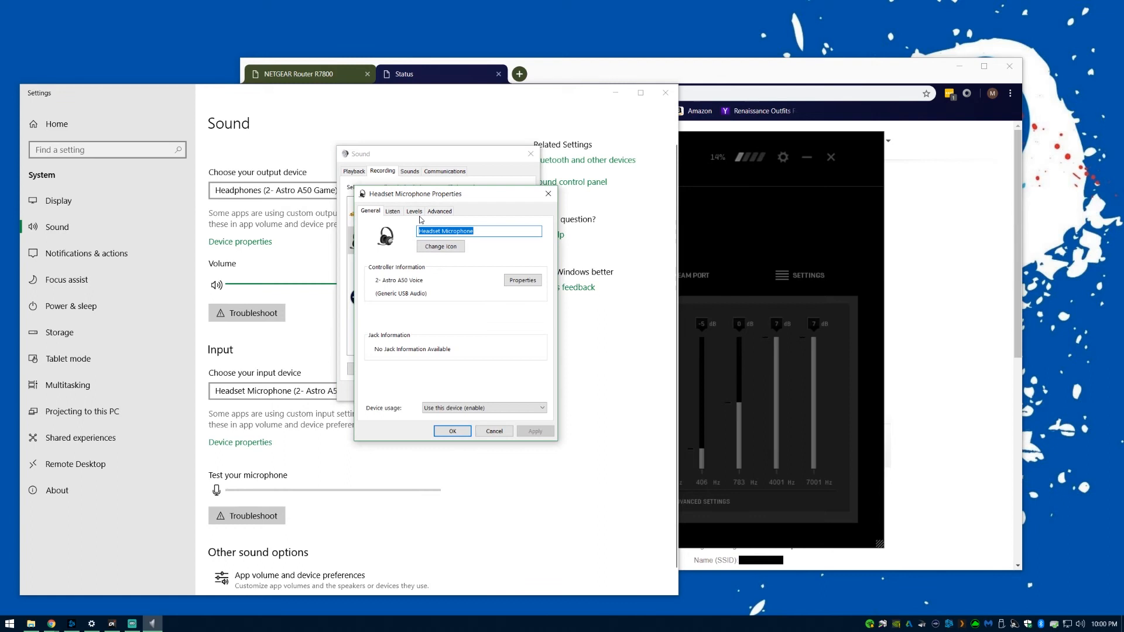
pyautogui.click(392, 210)
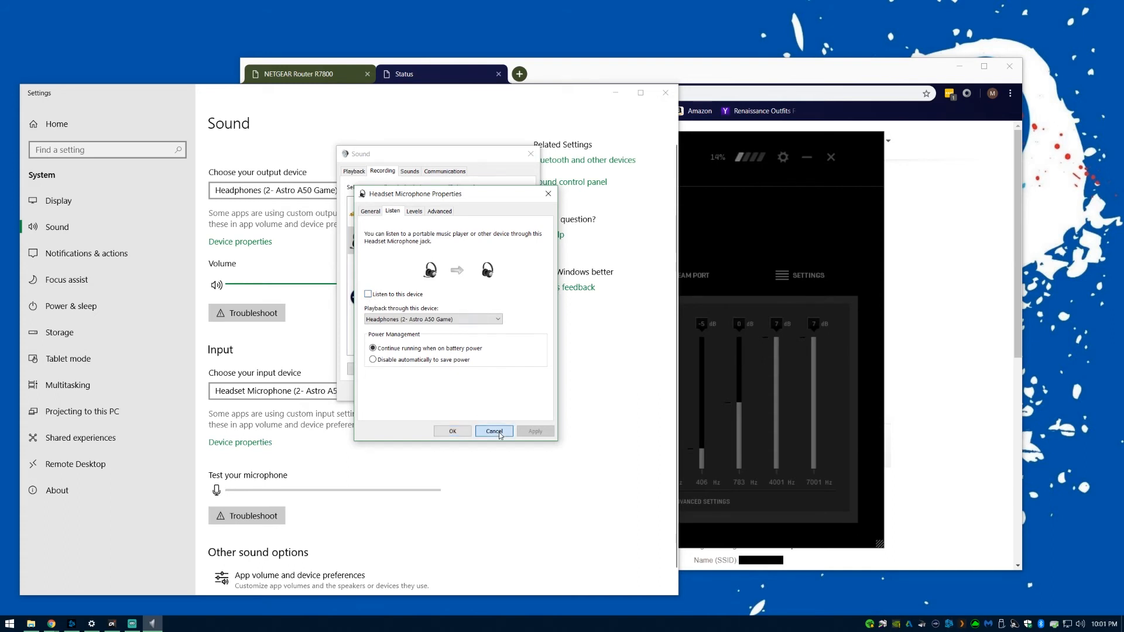
pyautogui.click(494, 431)
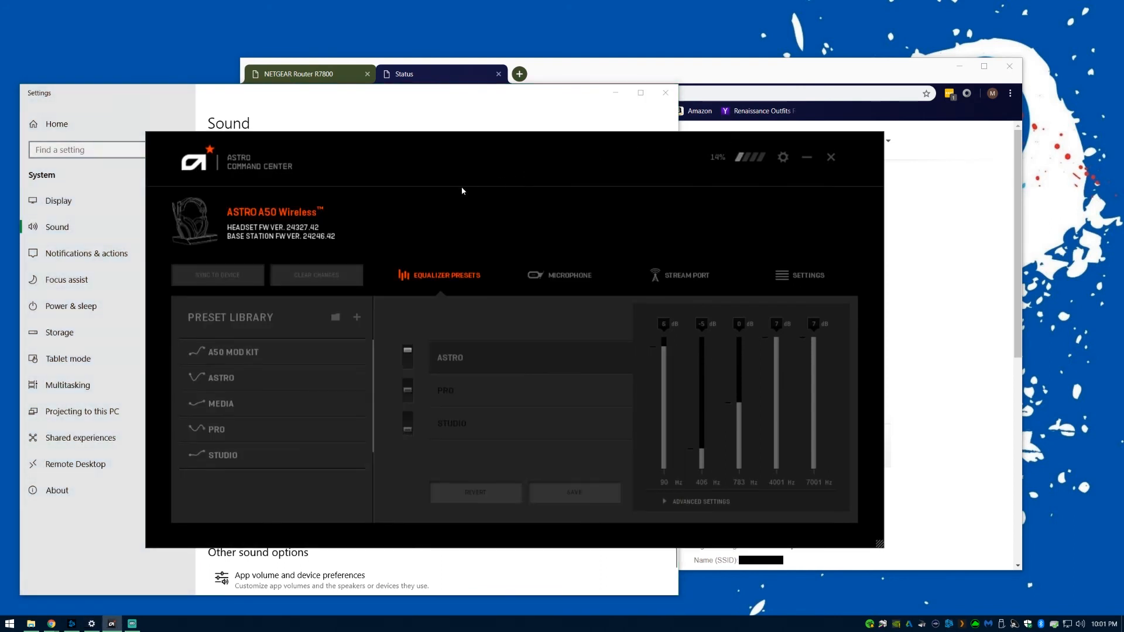
pyautogui.moveTo(438, 290)
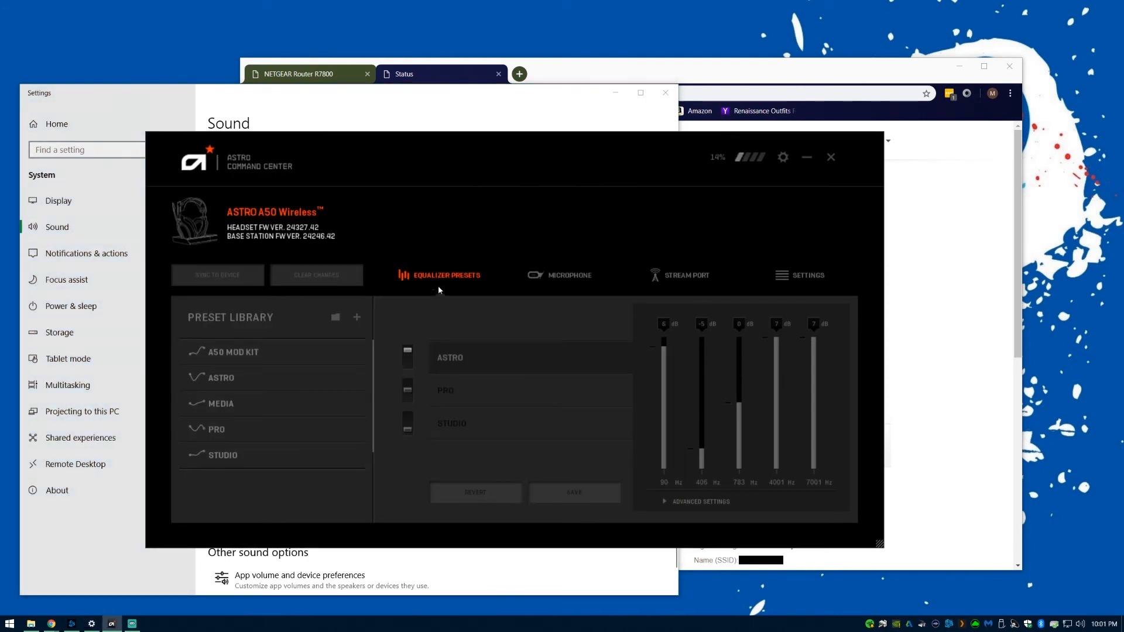
pyautogui.moveTo(315, 274)
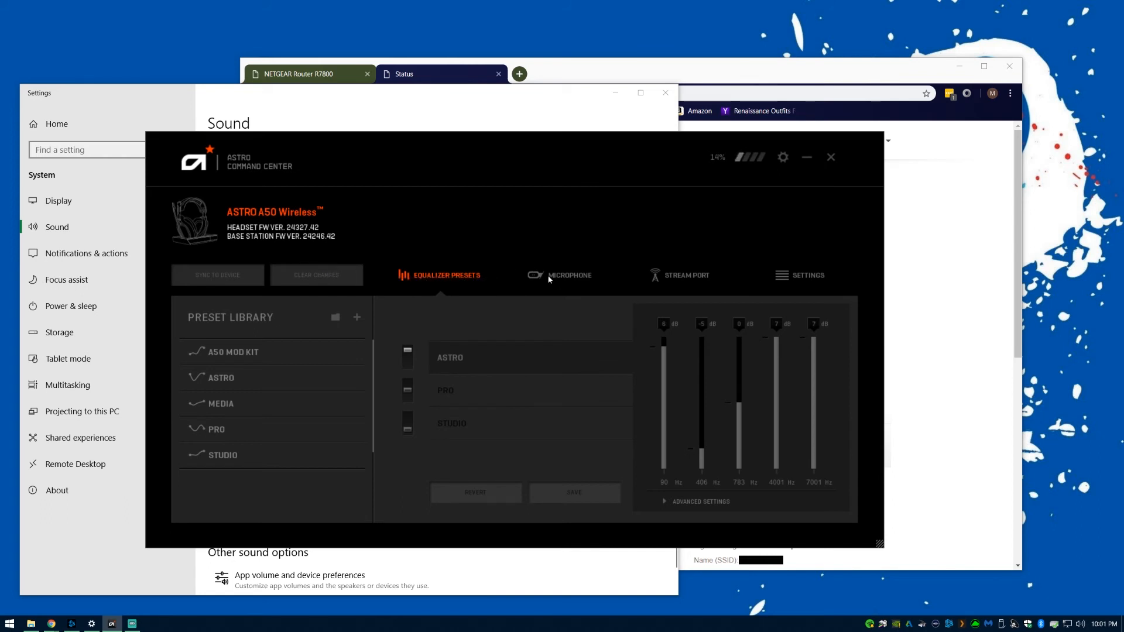
# Step: Show the A50's microphone page with noise gate, mic equalizer and USB mic level
pyautogui.click(570, 274)
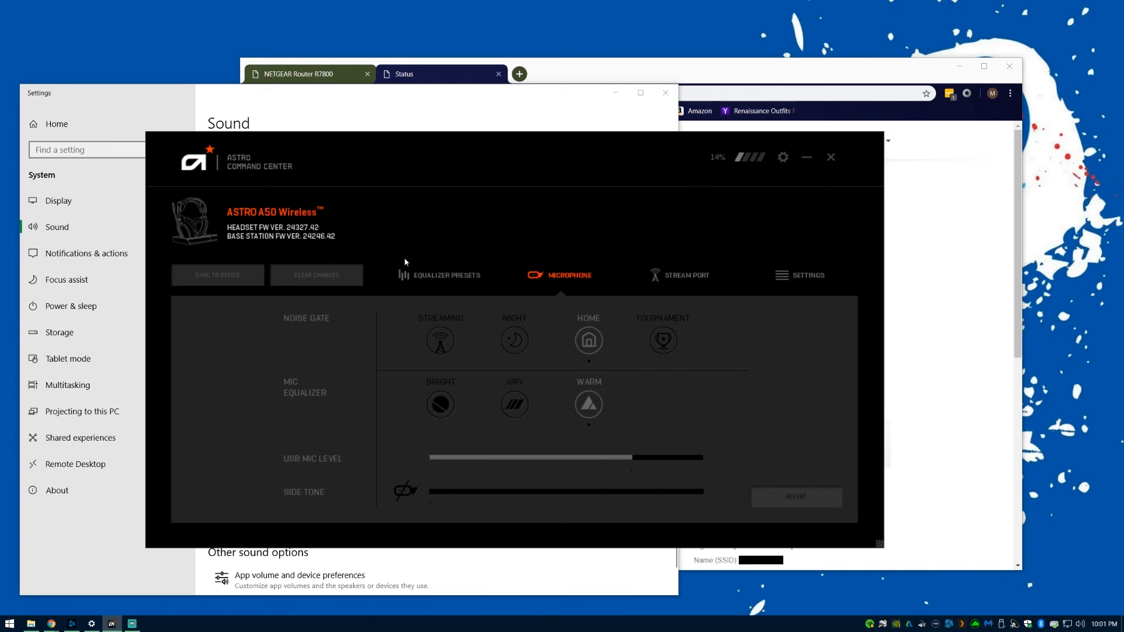
pyautogui.moveTo(308, 497)
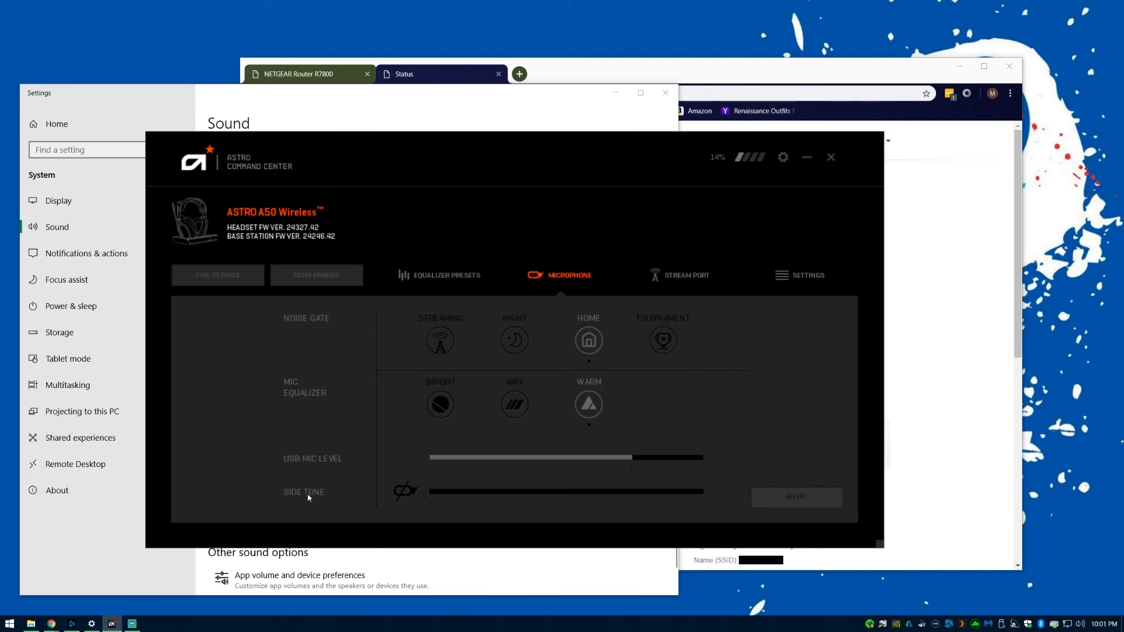
pyautogui.moveTo(398, 494)
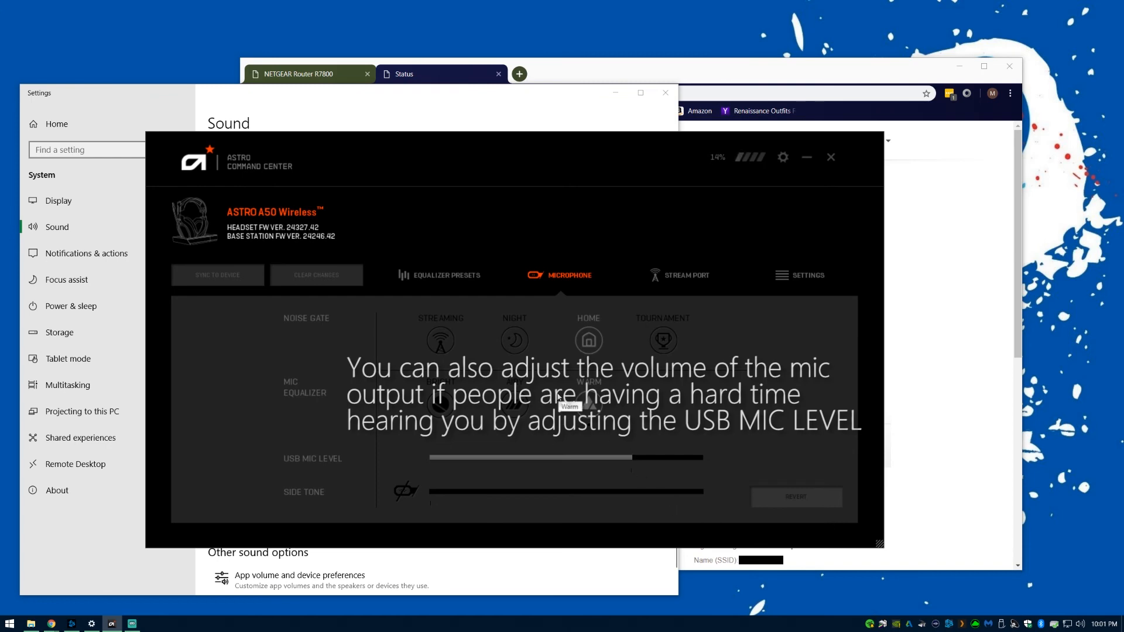
pyautogui.moveTo(806, 157)
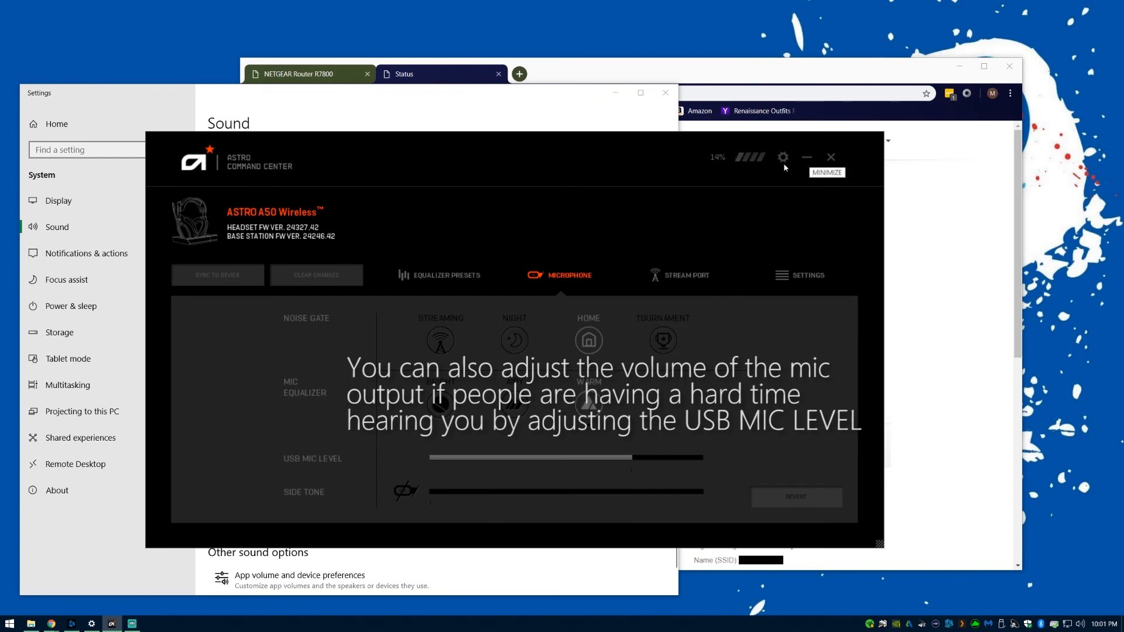
pyautogui.moveTo(506, 158); pyautogui.dragTo(585, 183)
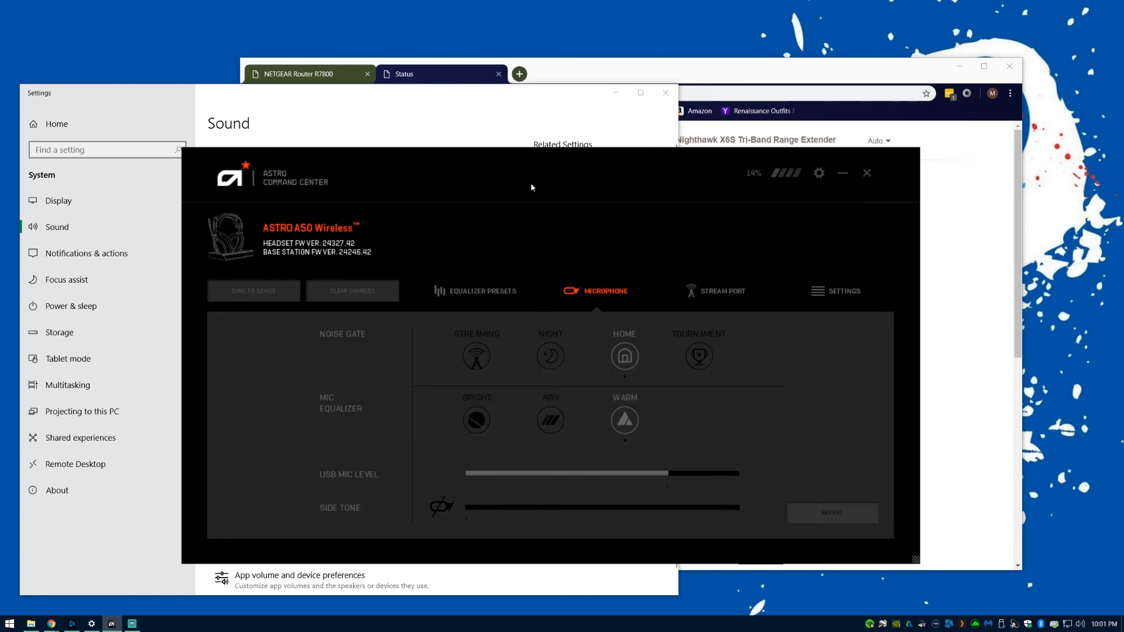
pyautogui.moveTo(336, 231)
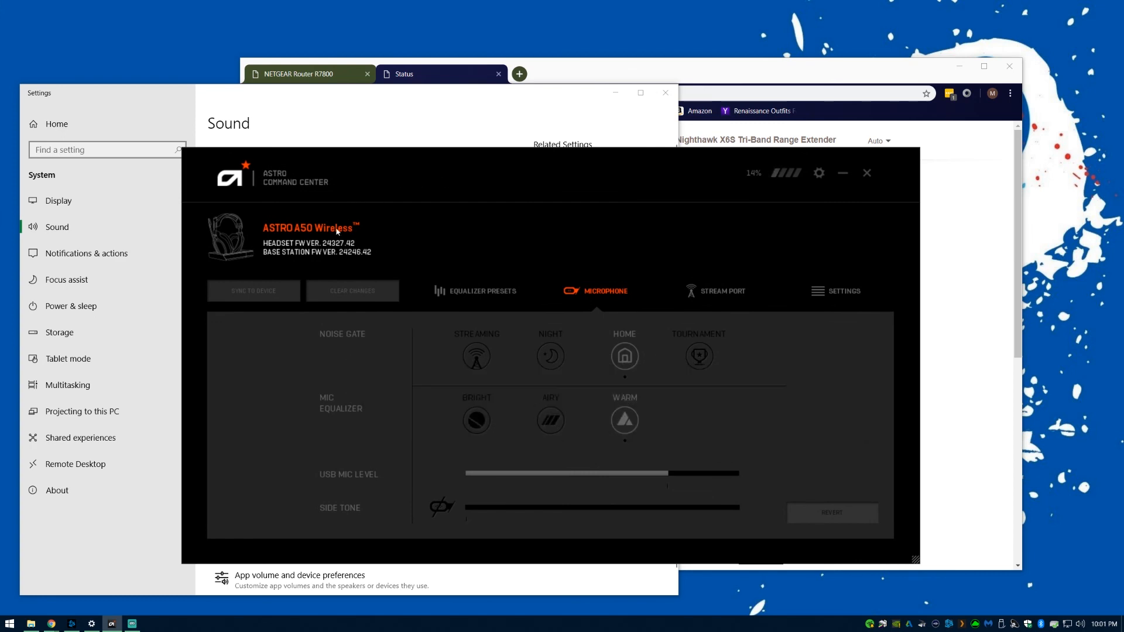
pyautogui.moveTo(301, 239)
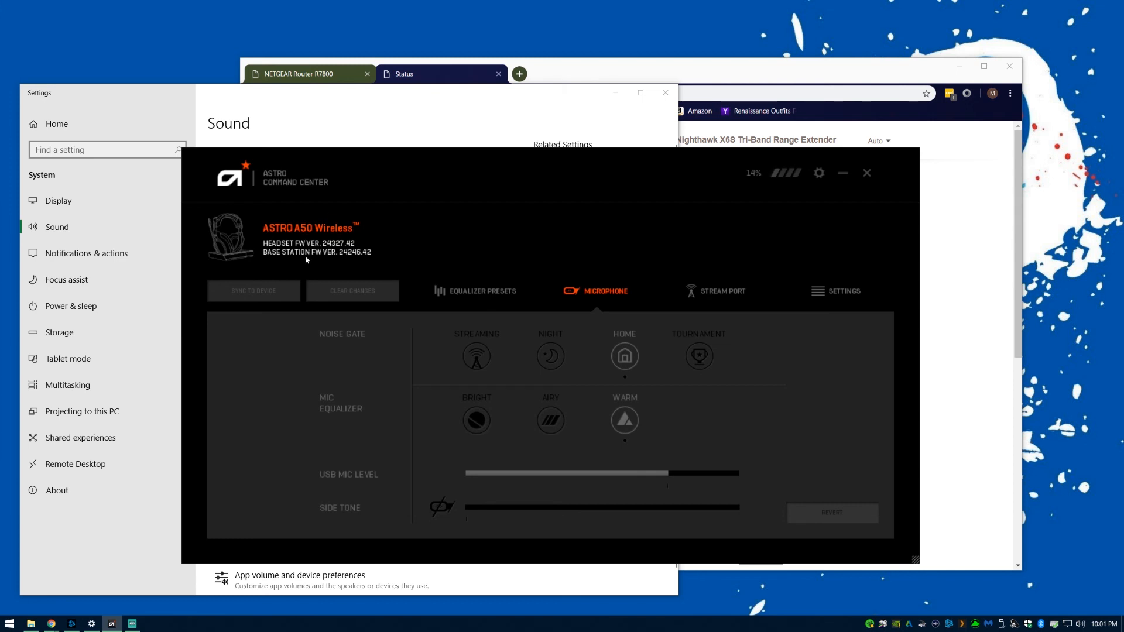
pyautogui.moveTo(758, 231)
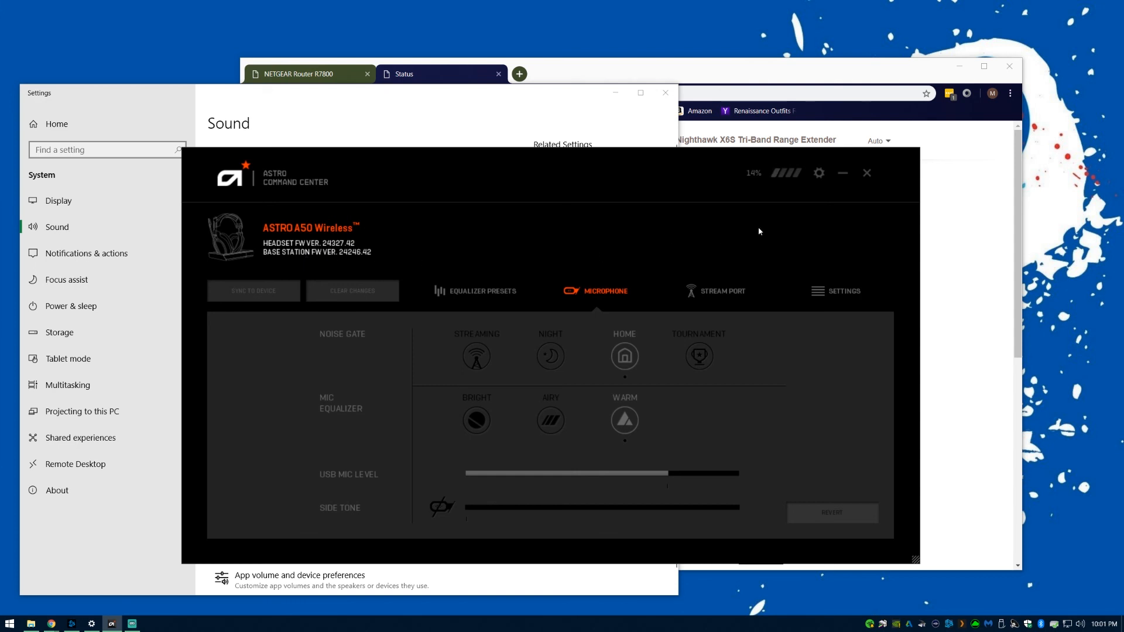